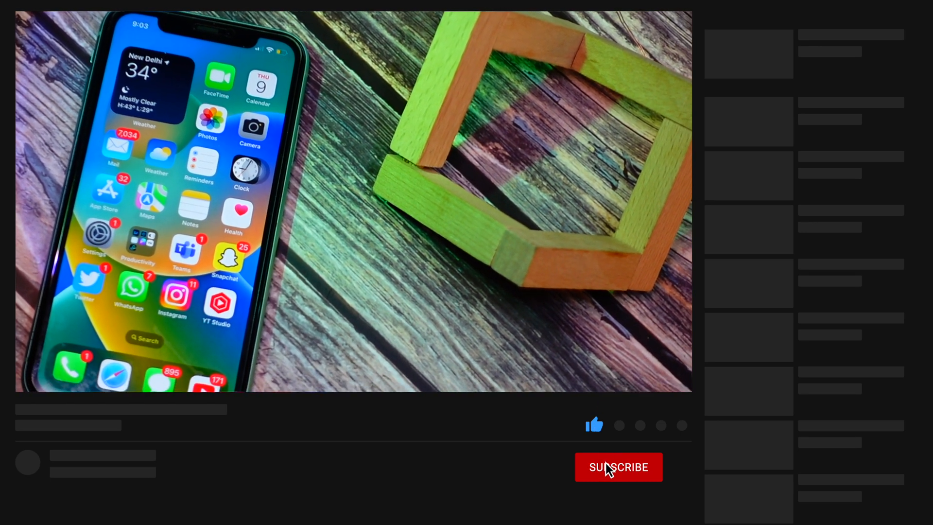
{"action": "left_click", "coordinate": [618, 466]}
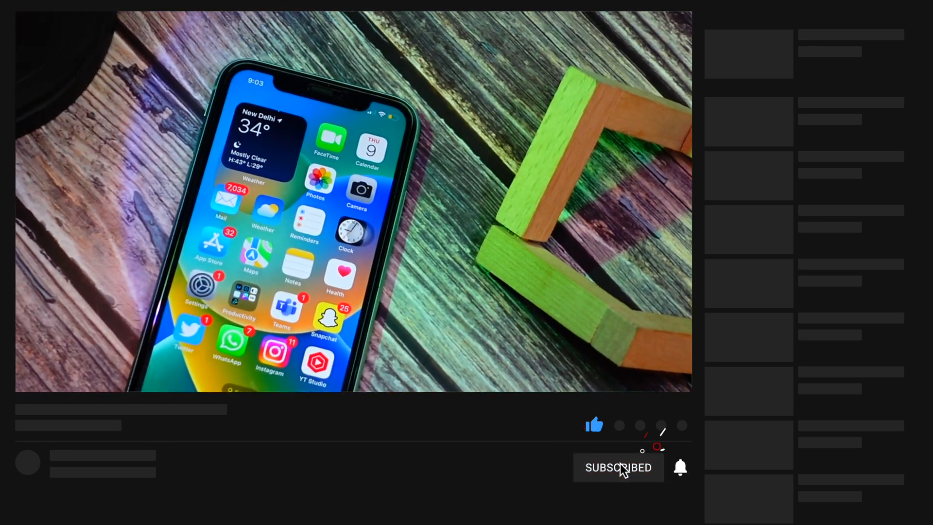
{"action": "left_click", "coordinate": [681, 467]}
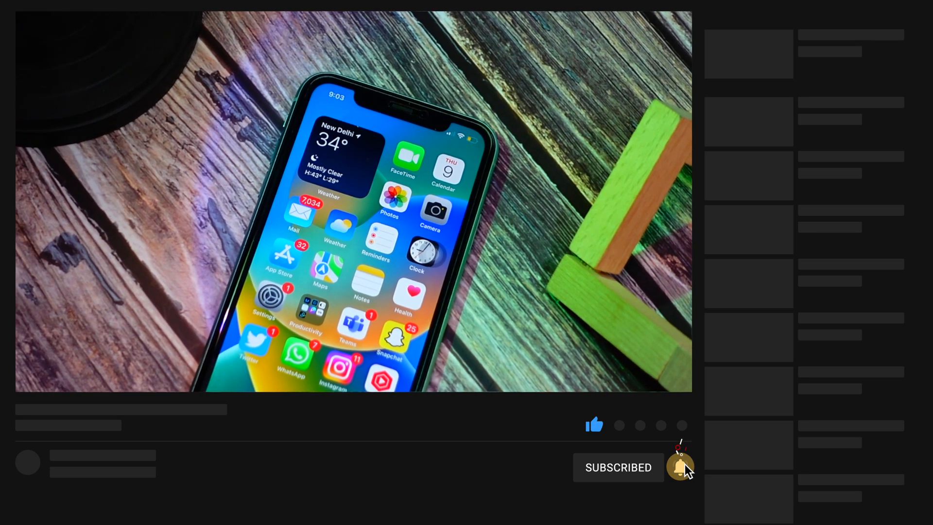